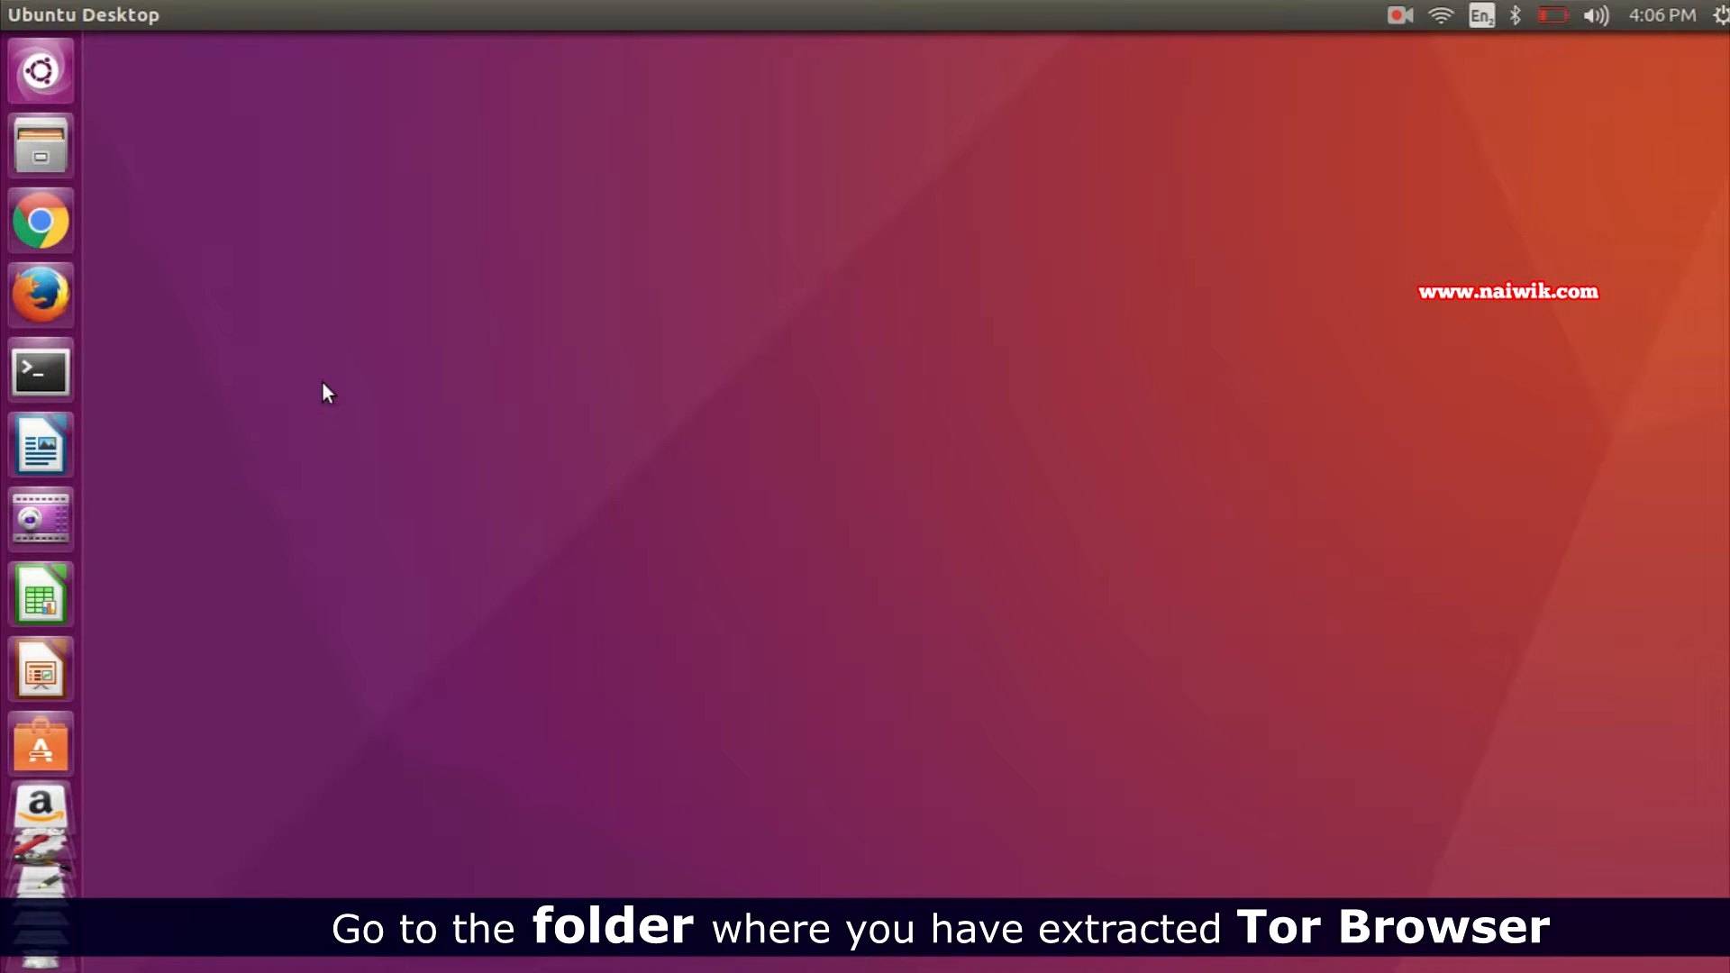
{"action": "mouse_move", "coordinate": [40, 144]}
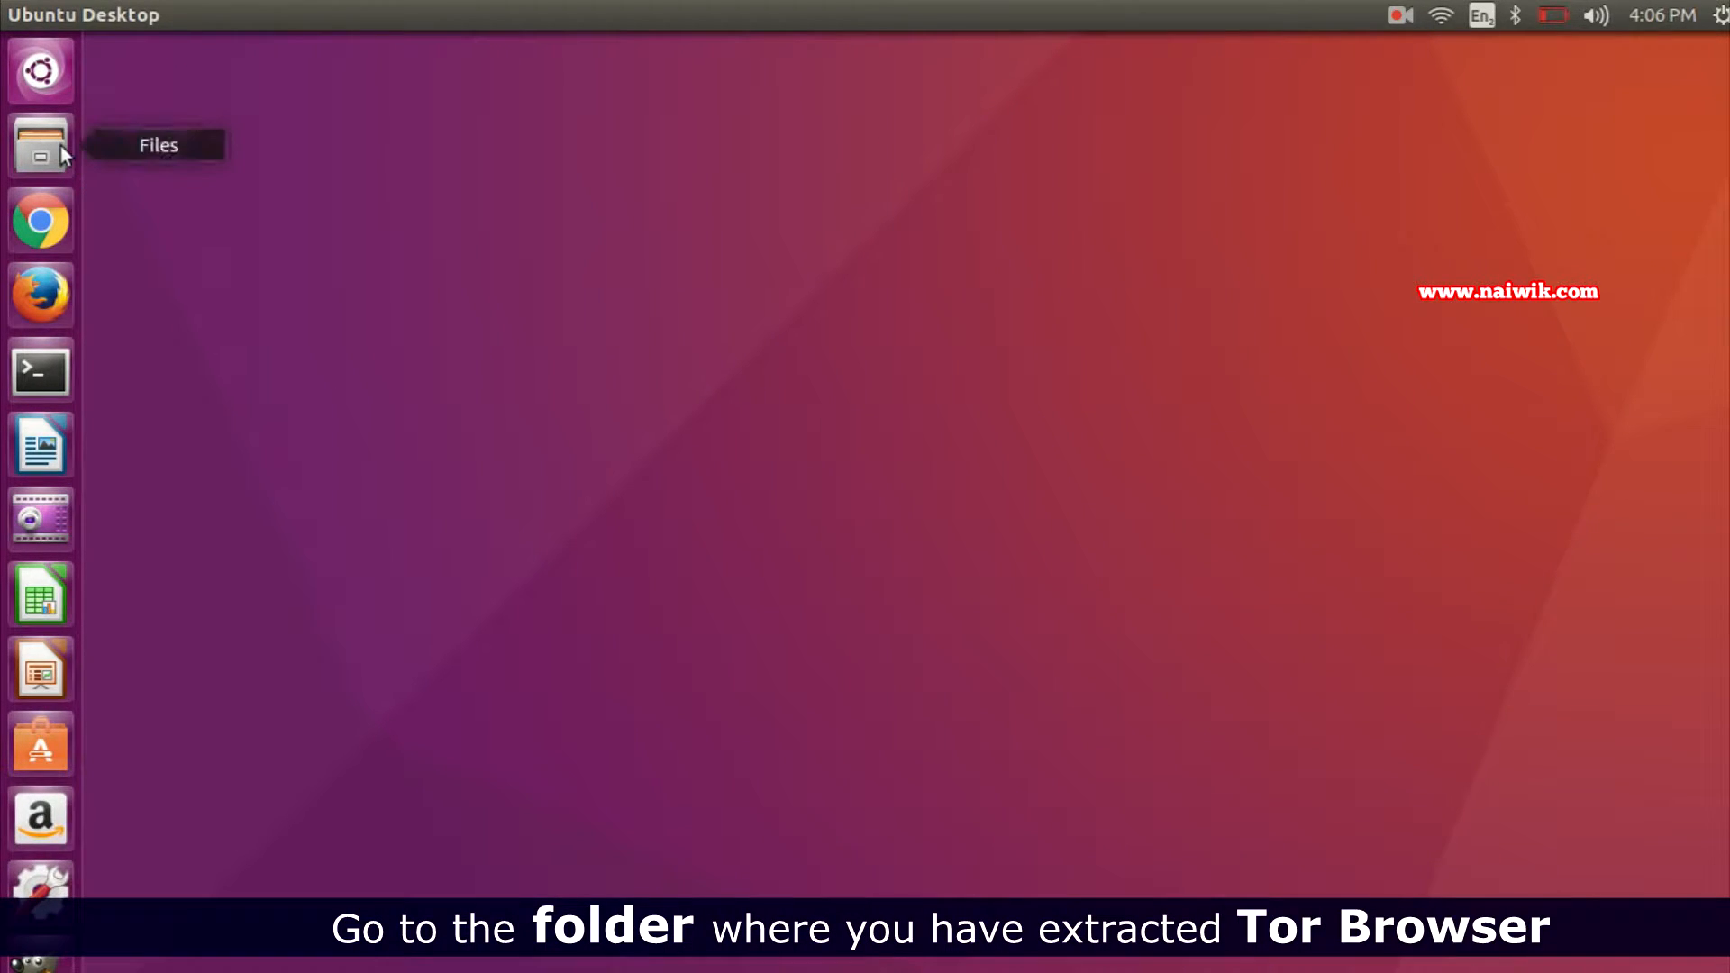
Step: Launch Files from the Unity launcher and show the Downloads folder
{"action": "left_click", "coordinate": [41, 144]}
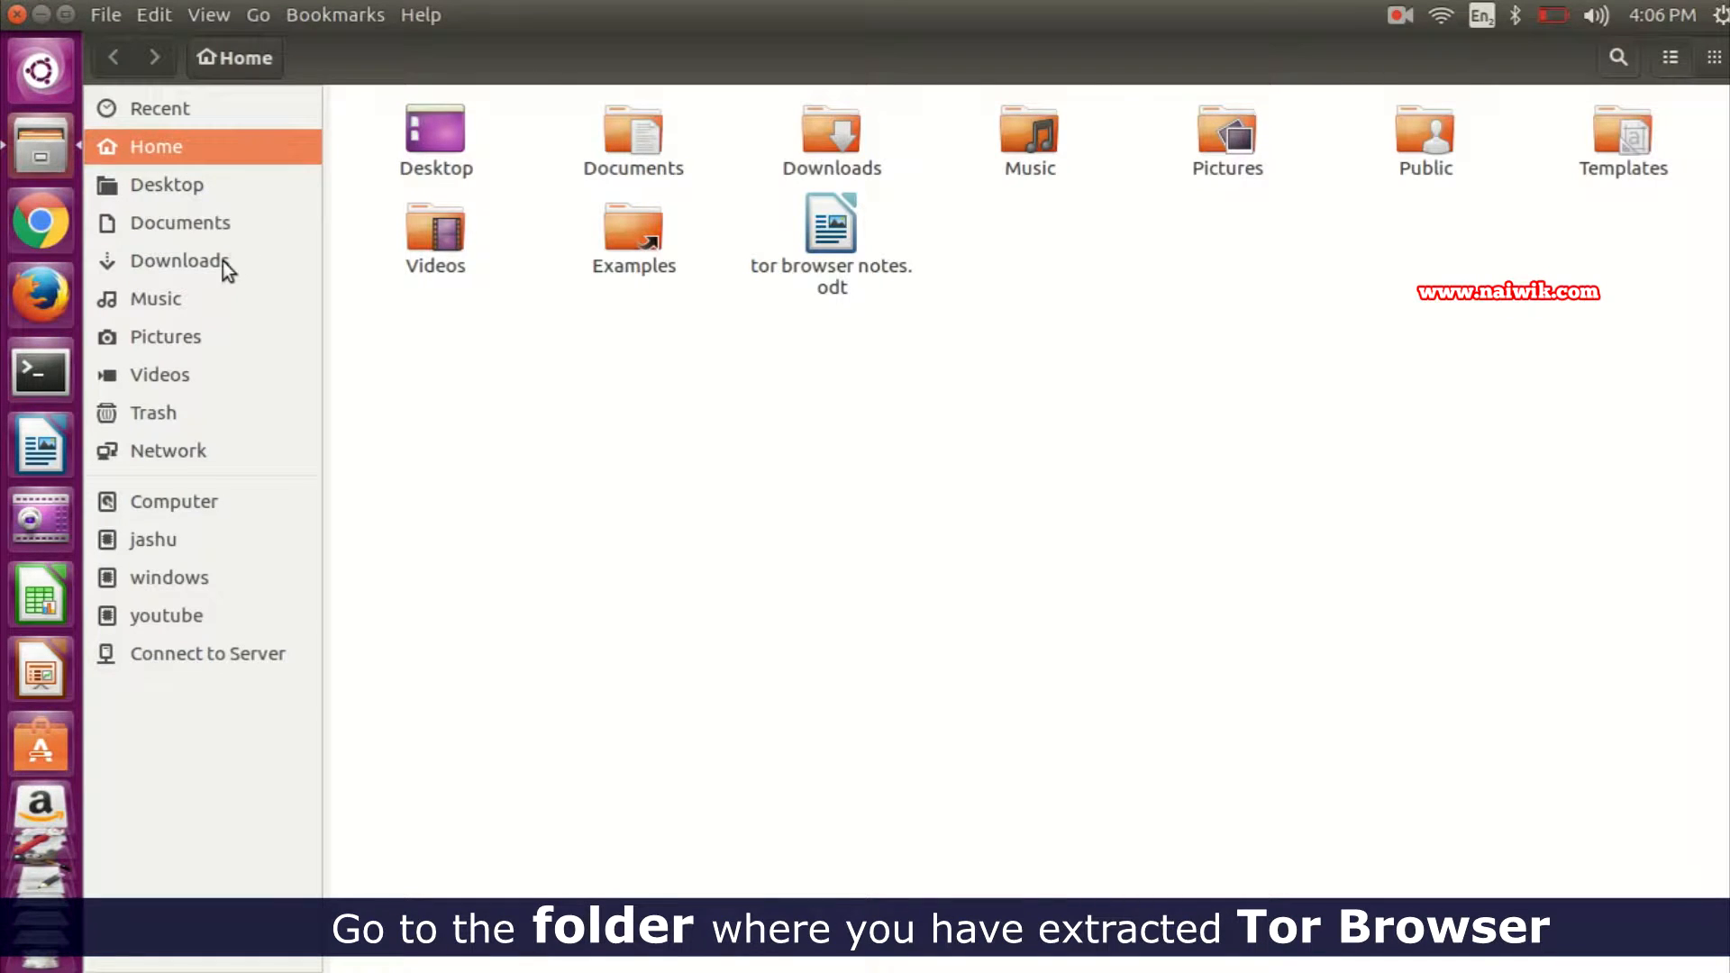
{"action": "left_click", "coordinate": [176, 260]}
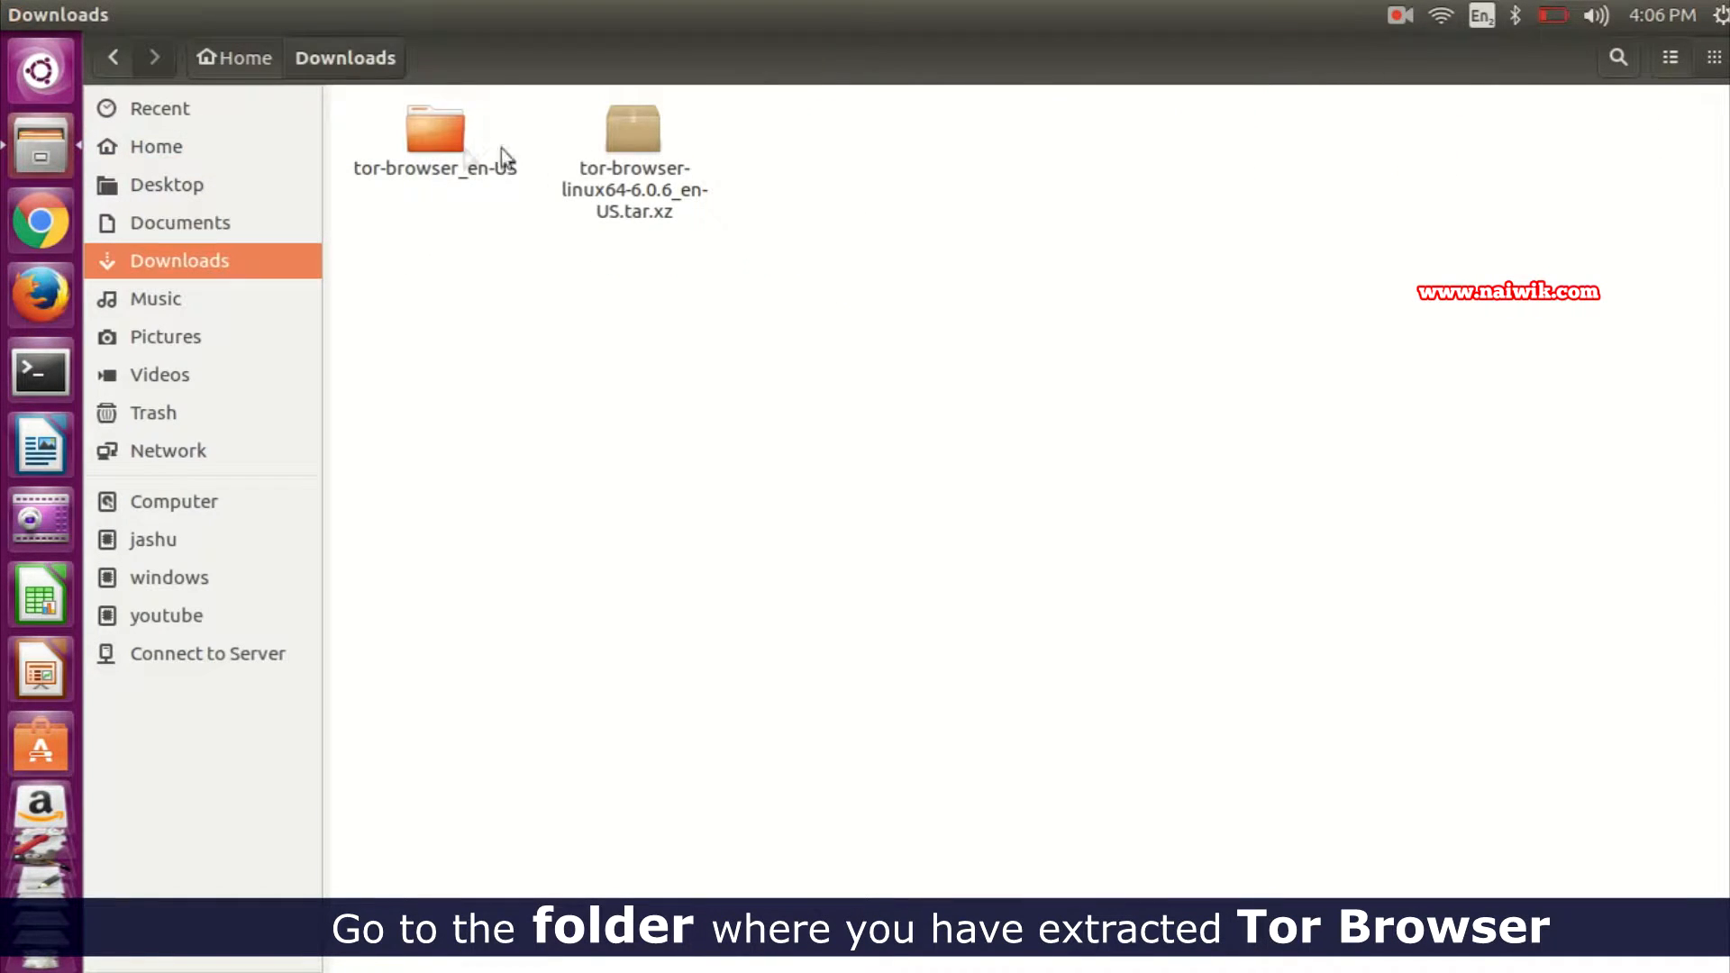
{"action": "double_click", "coordinate": [434, 133]}
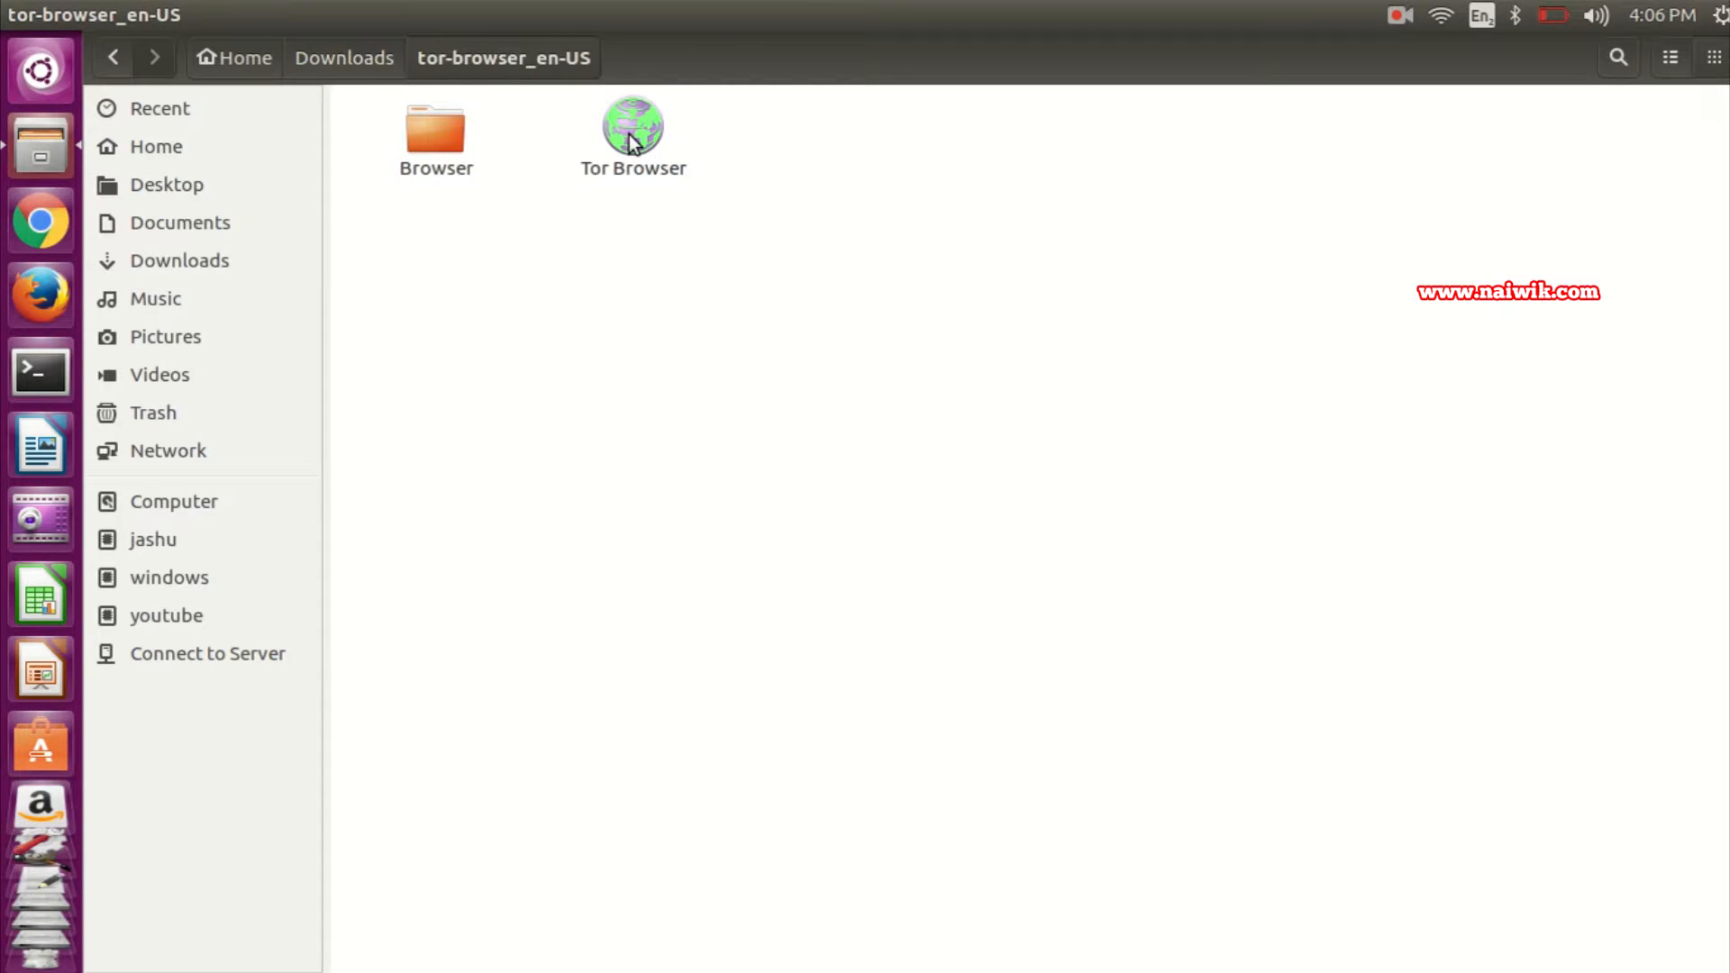
{"action": "left_click", "coordinate": [632, 124]}
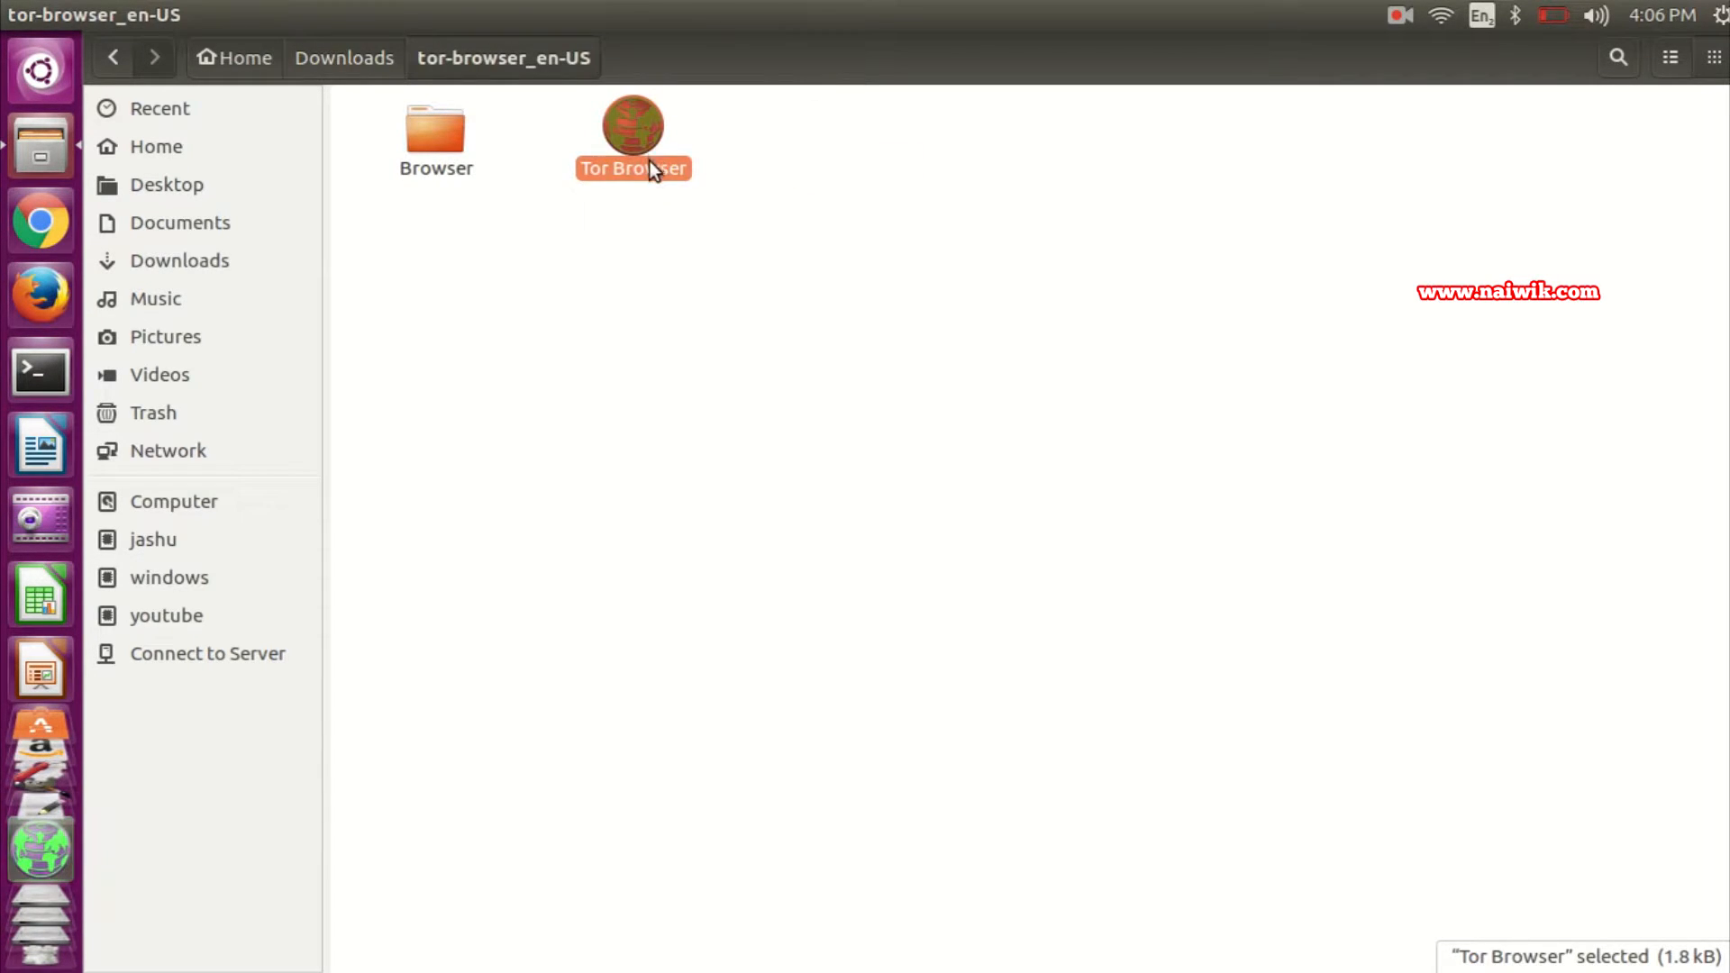
{"action": "double_click", "coordinate": [633, 122]}
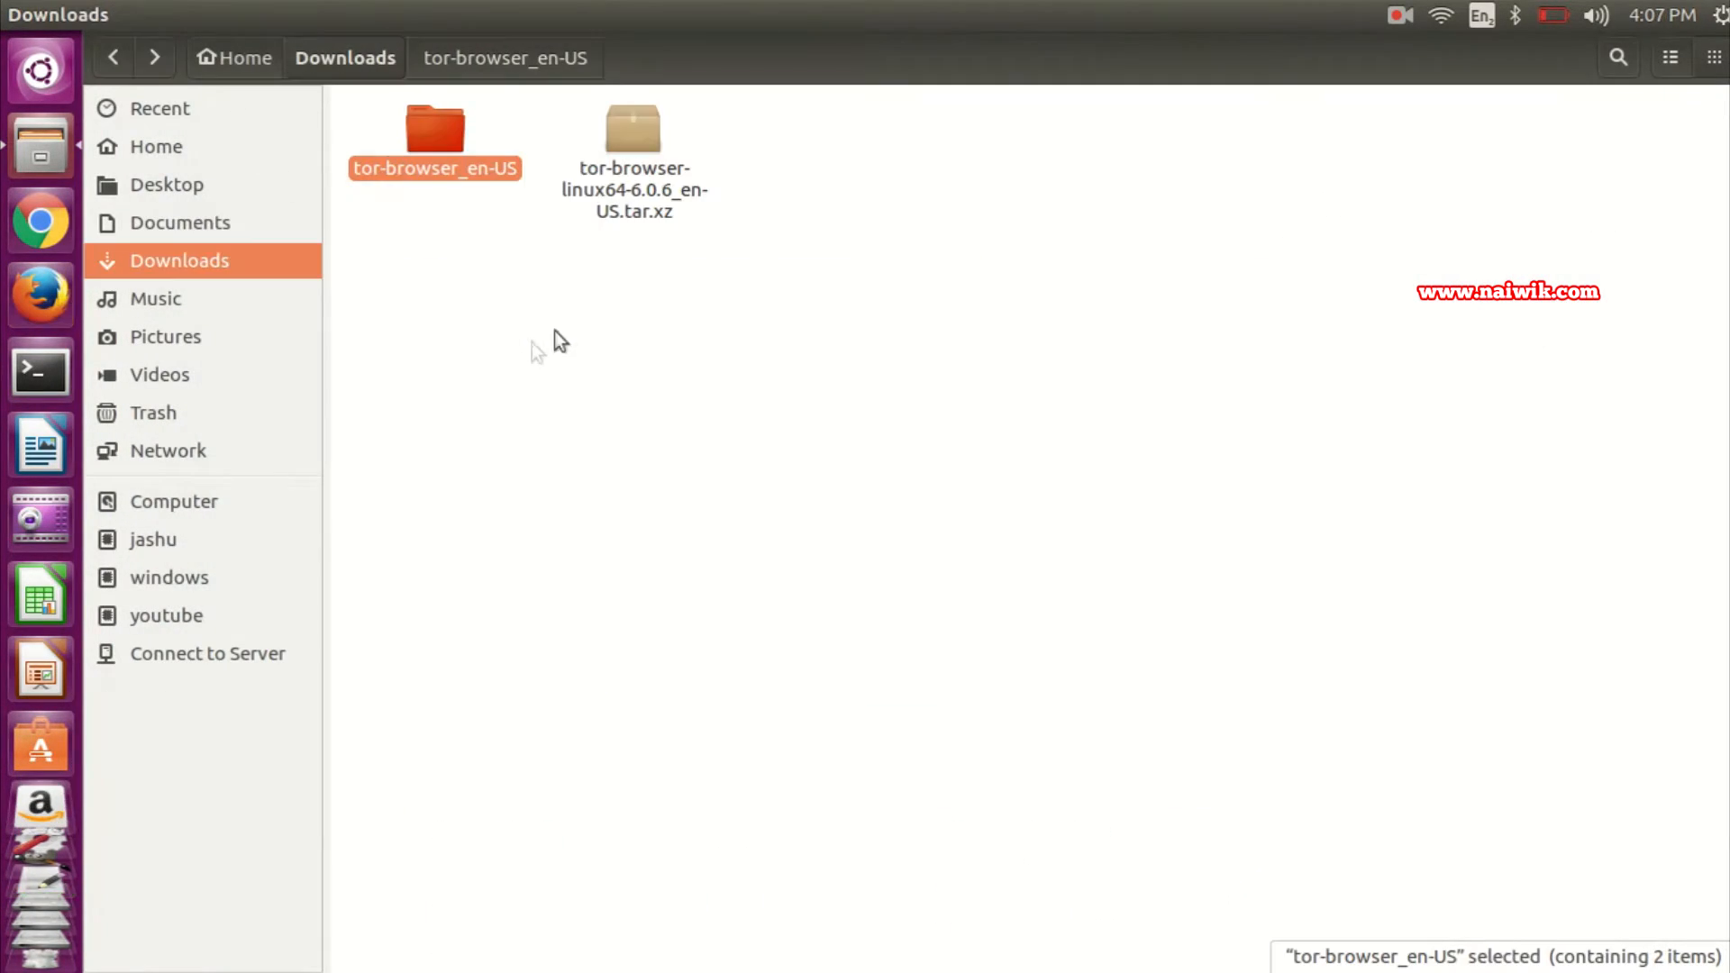
{"action": "mouse_move", "coordinate": [502, 320]}
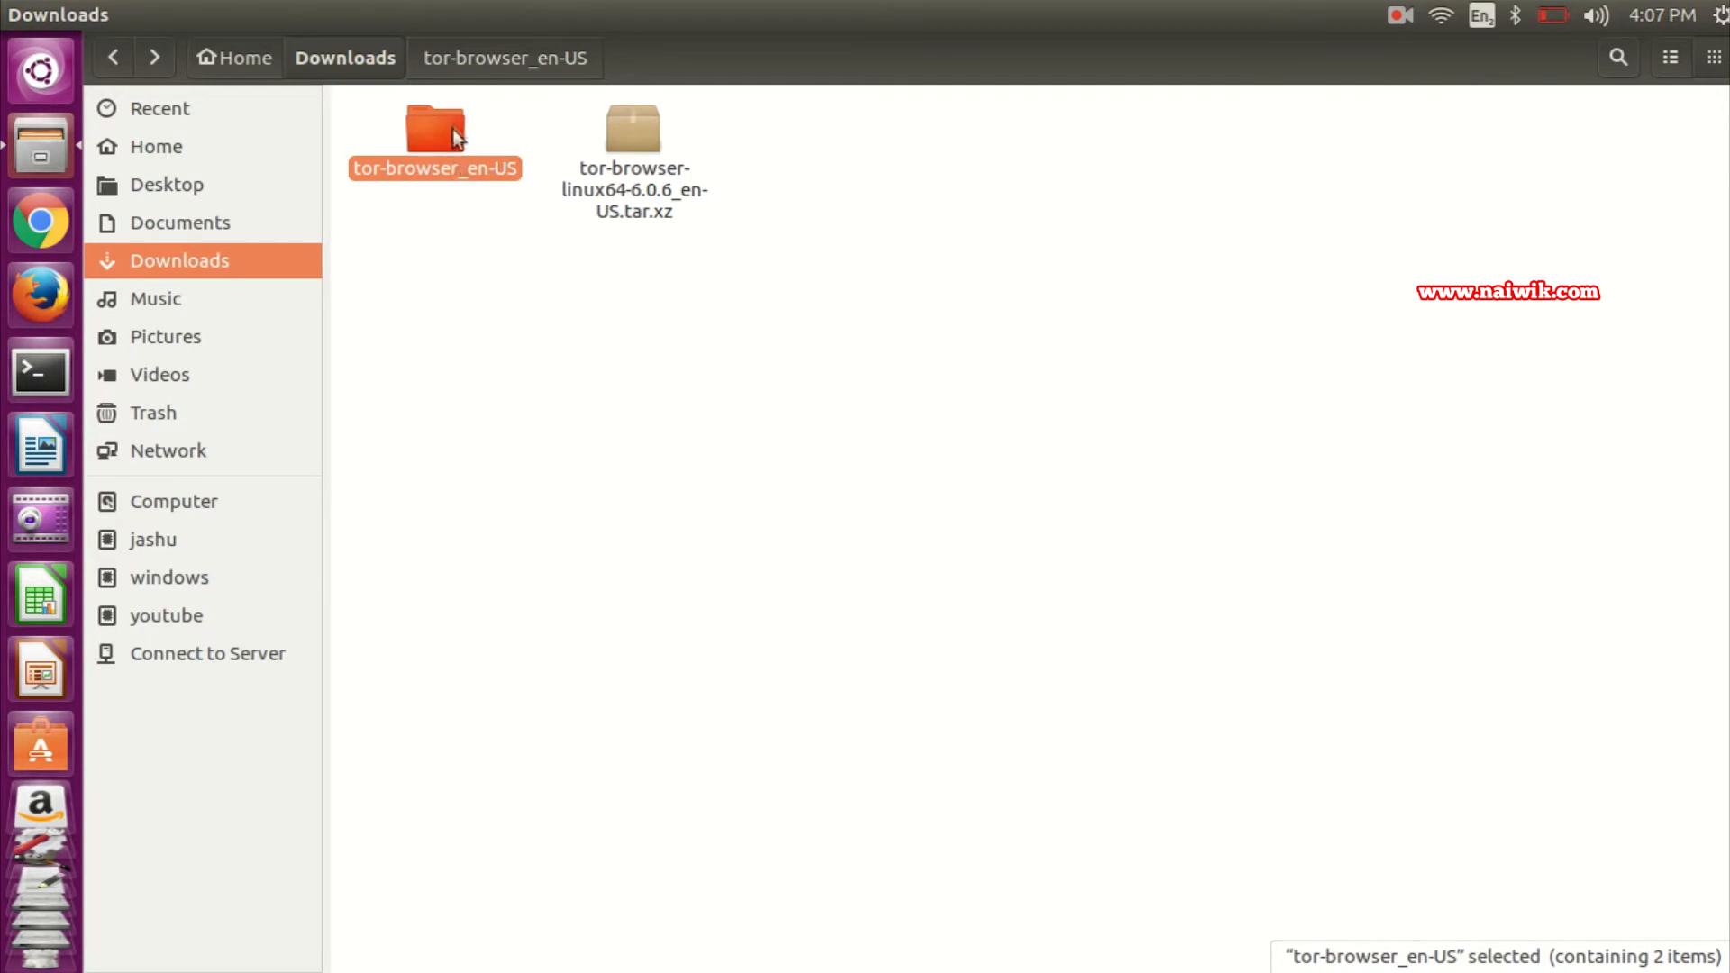
Step: Move the tor-browser_en-US folder to Trash via its context menu
{"action": "right_click", "coordinate": [435, 127]}
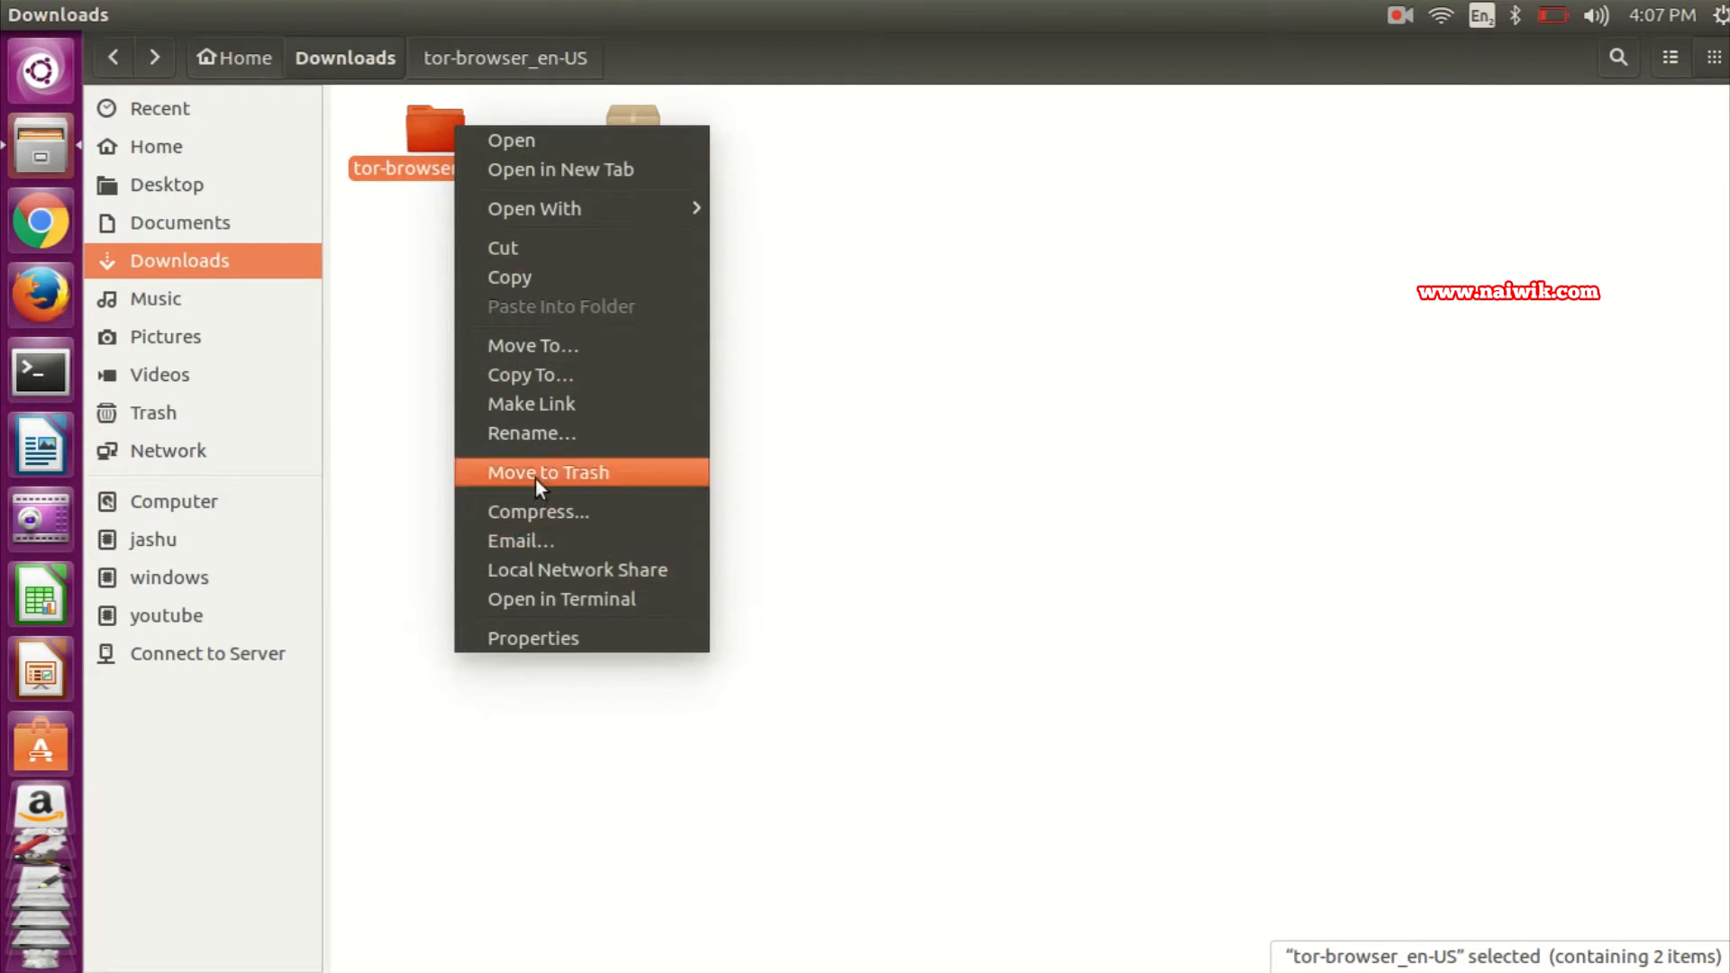
{"action": "left_click", "coordinate": [549, 472]}
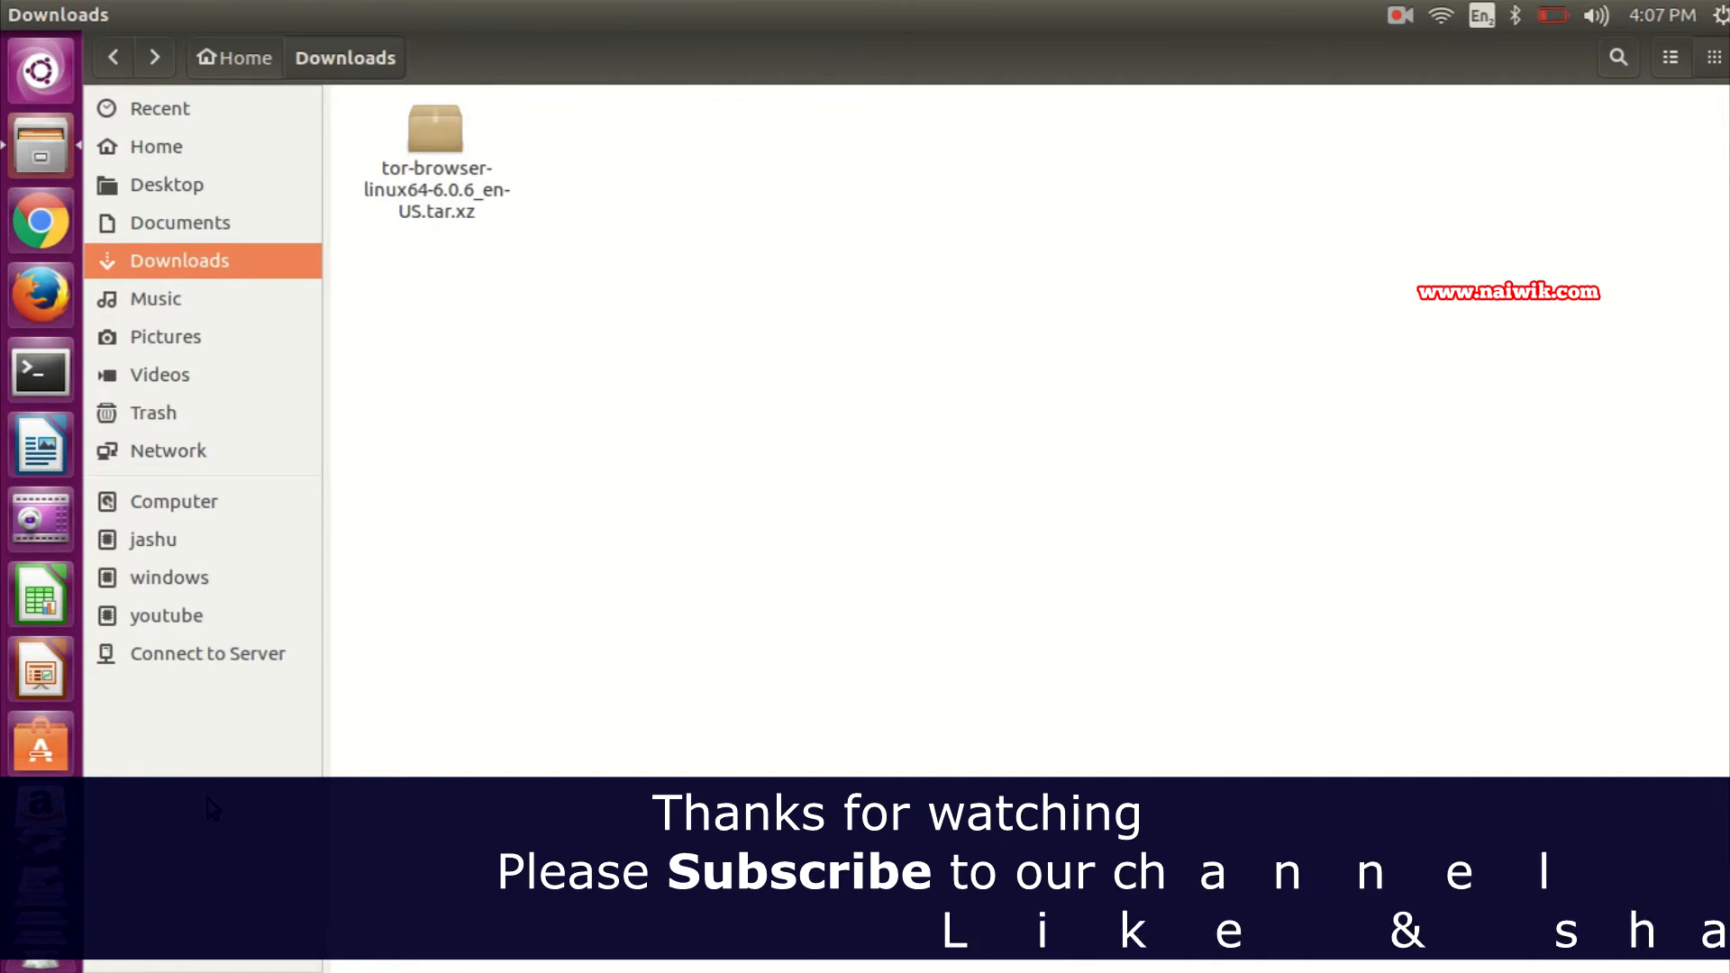